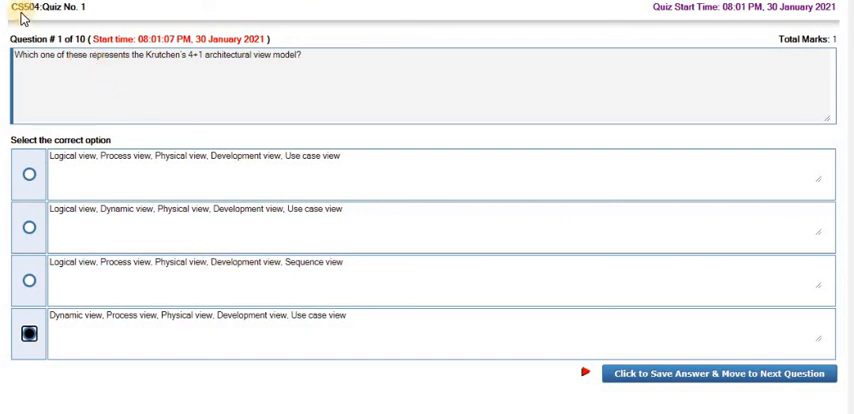
mouse_move(616, 20)
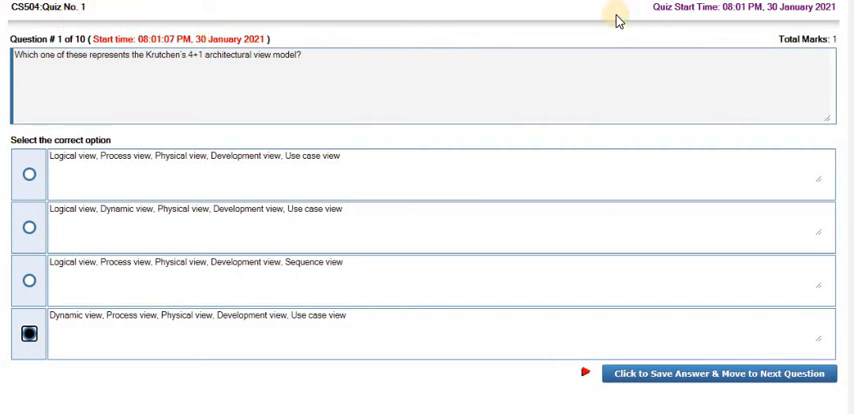
mouse_move(705, 42)
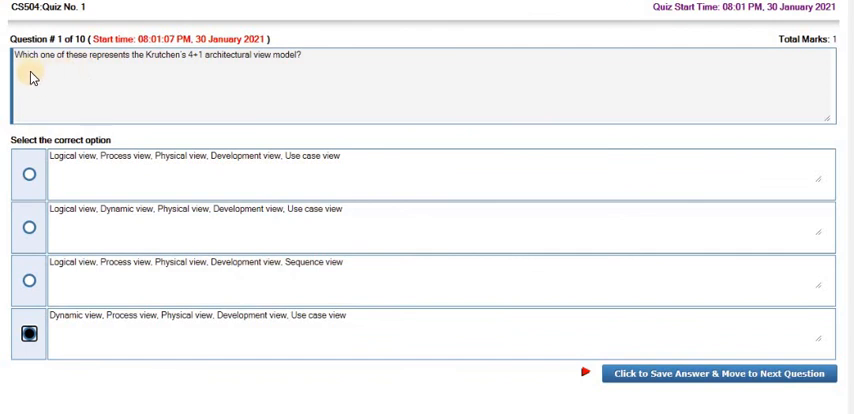
mouse_move(145, 72)
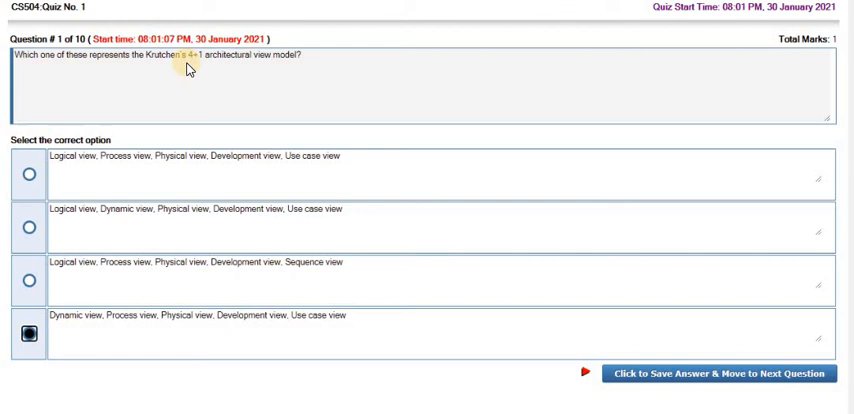
mouse_move(75, 317)
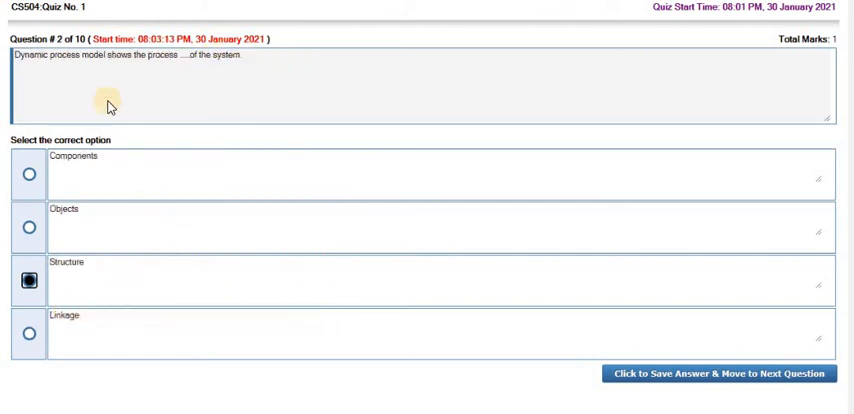
mouse_move(38, 71)
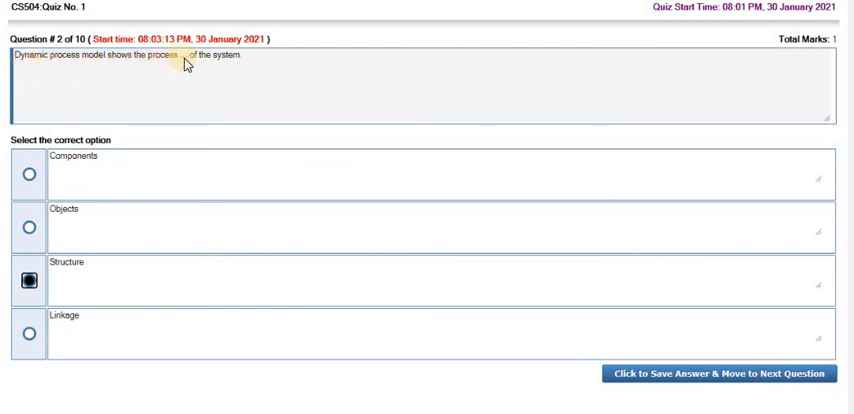
mouse_move(158, 106)
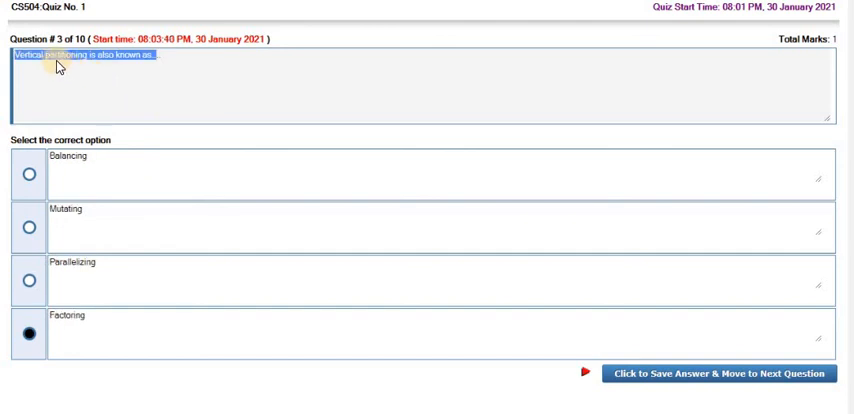
mouse_move(125, 313)
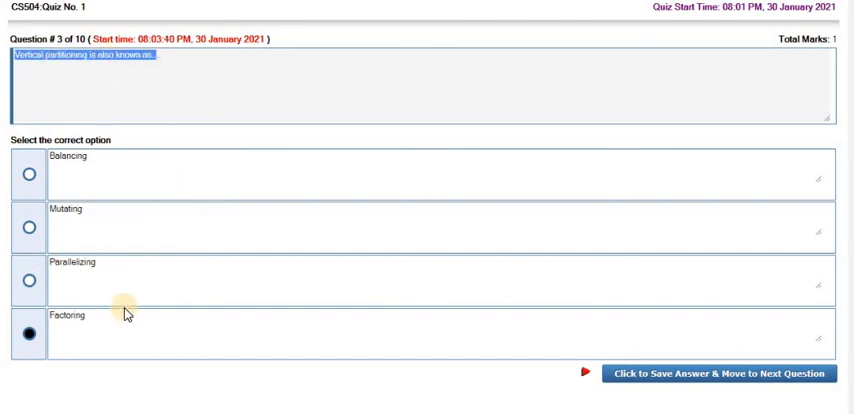
mouse_move(110, 133)
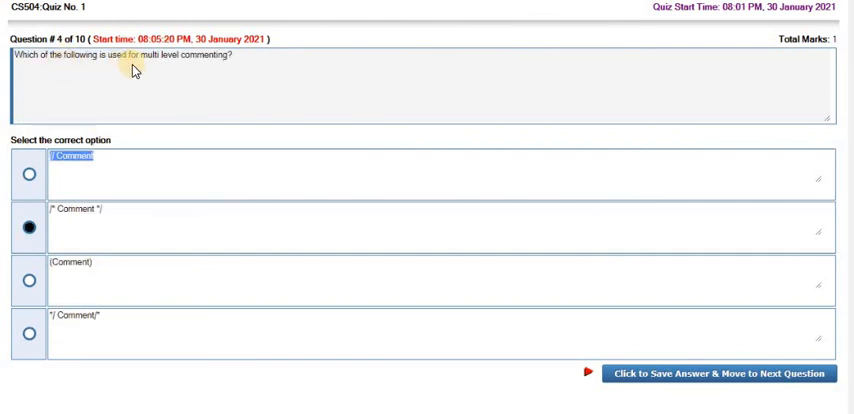
mouse_move(203, 65)
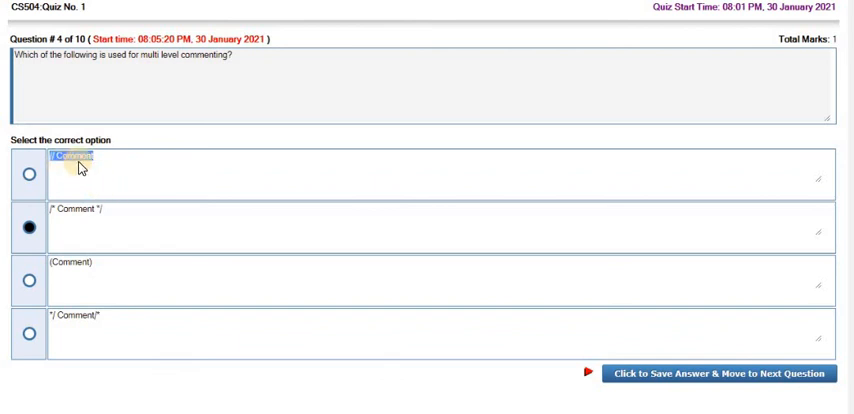
Choose the answer option for the current CS504 quiz question
left_click(29, 174)
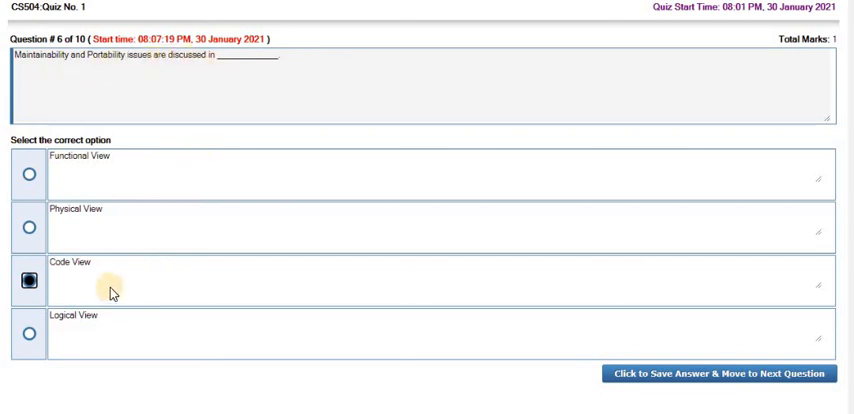
mouse_move(195, 90)
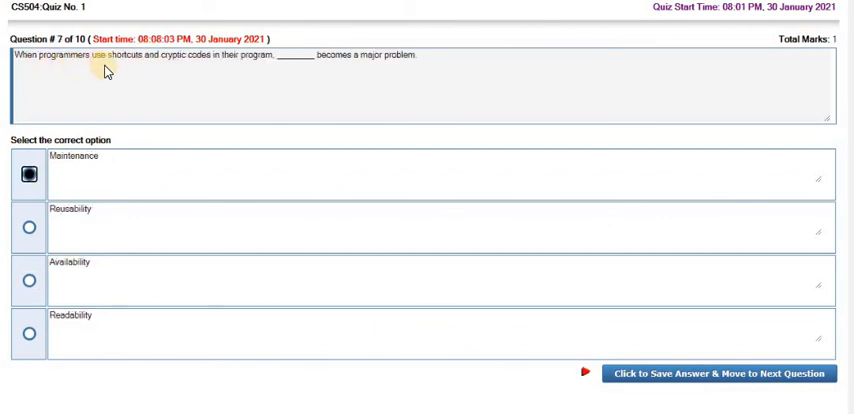
mouse_move(162, 65)
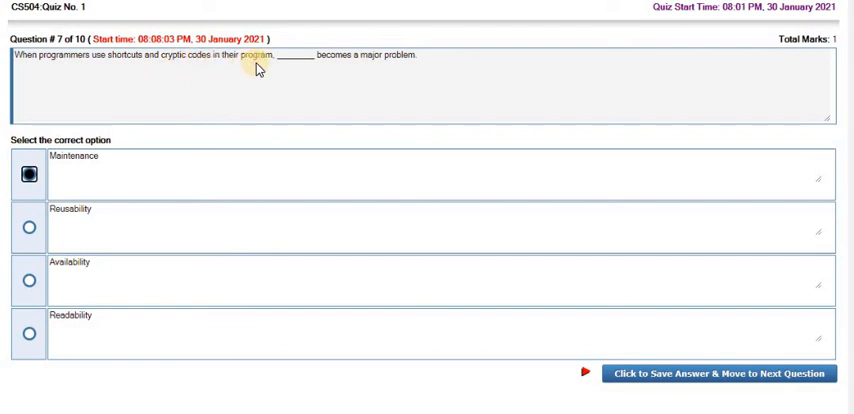
mouse_move(219, 178)
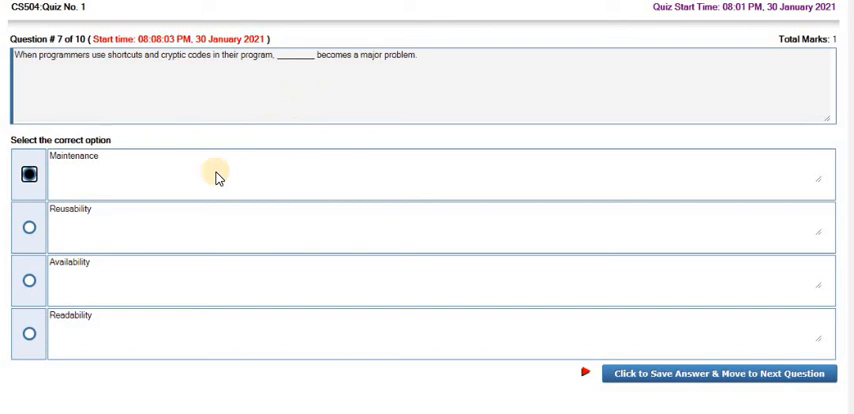
mouse_move(270, 162)
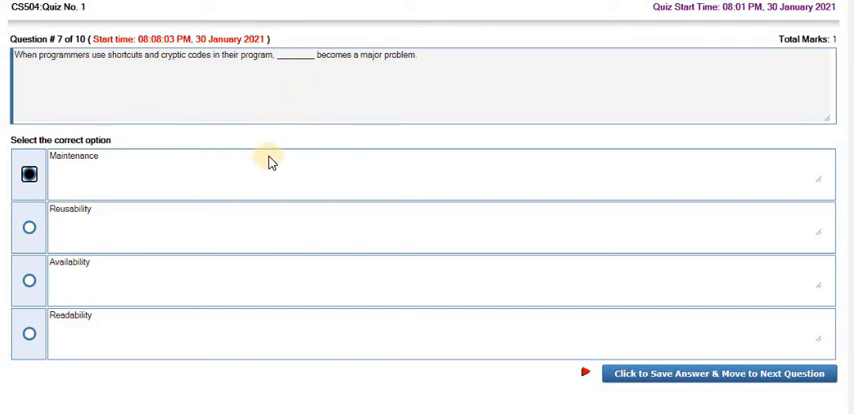
mouse_move(247, 186)
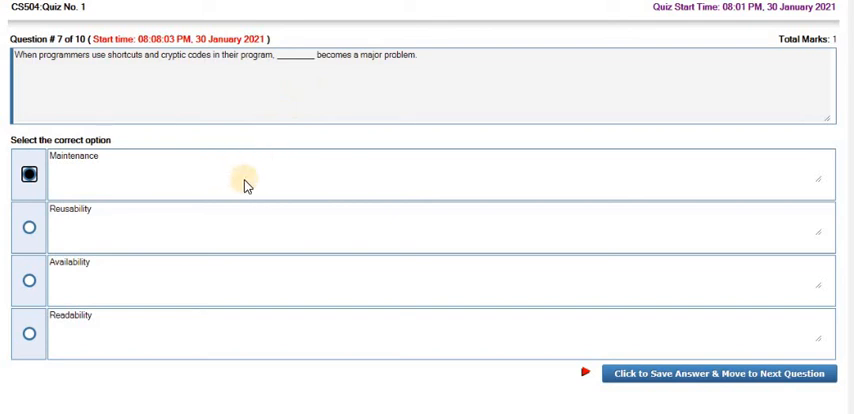
mouse_move(119, 347)
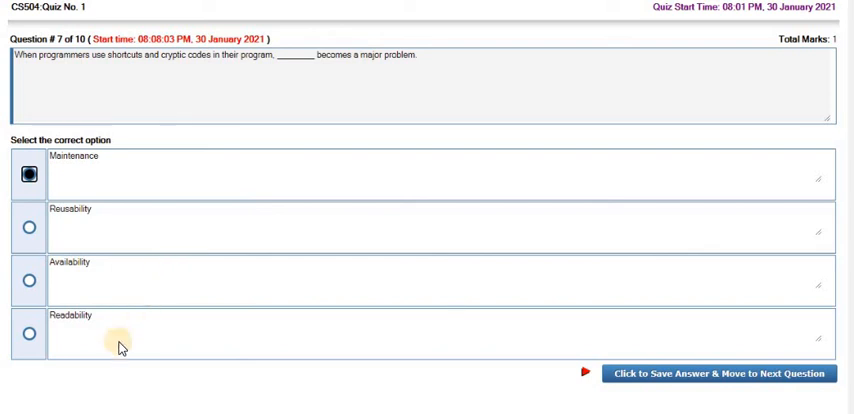
Save the Maintenance answer and advance to question 8
left_click(712, 373)
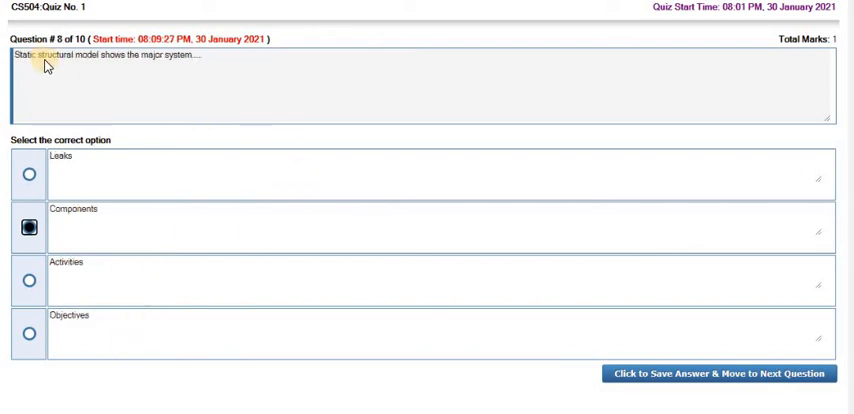
mouse_move(156, 87)
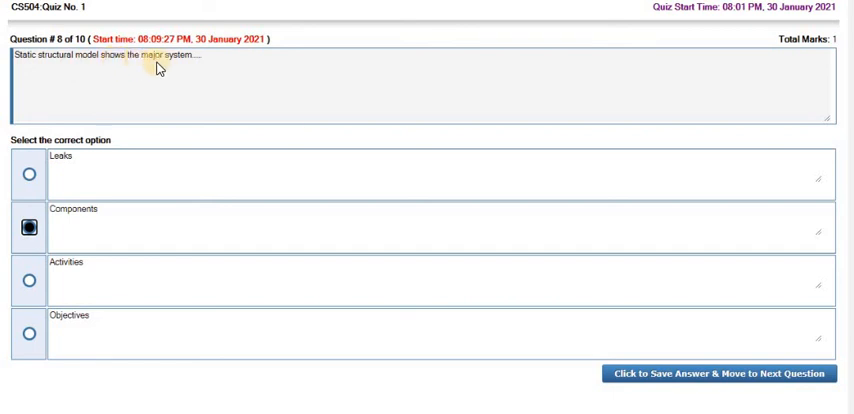
mouse_move(127, 241)
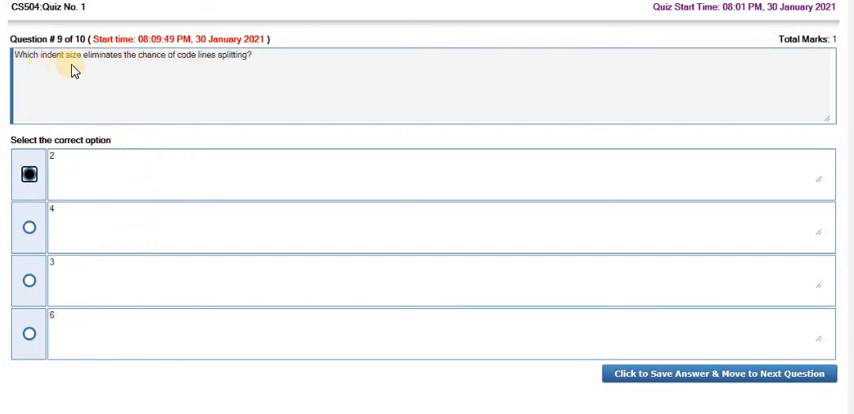
mouse_move(155, 75)
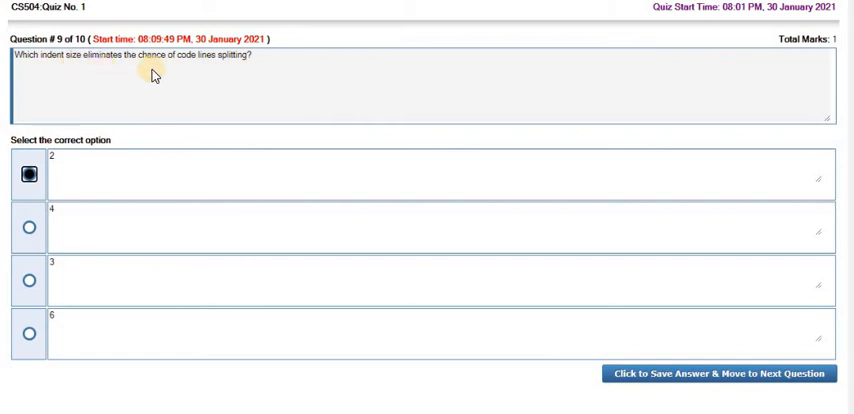
mouse_move(185, 140)
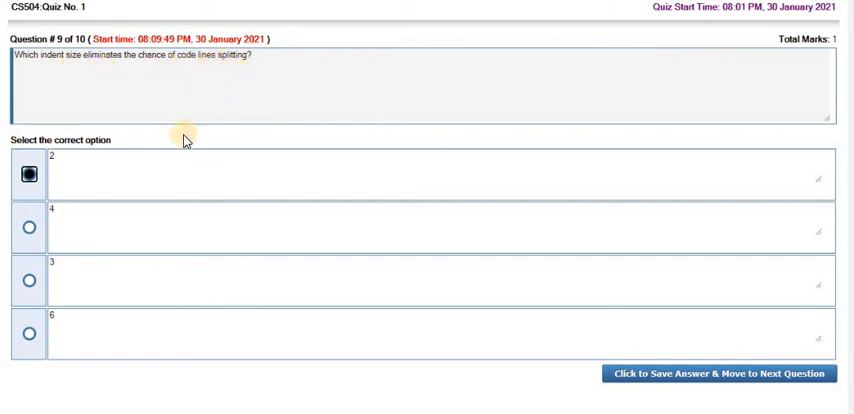